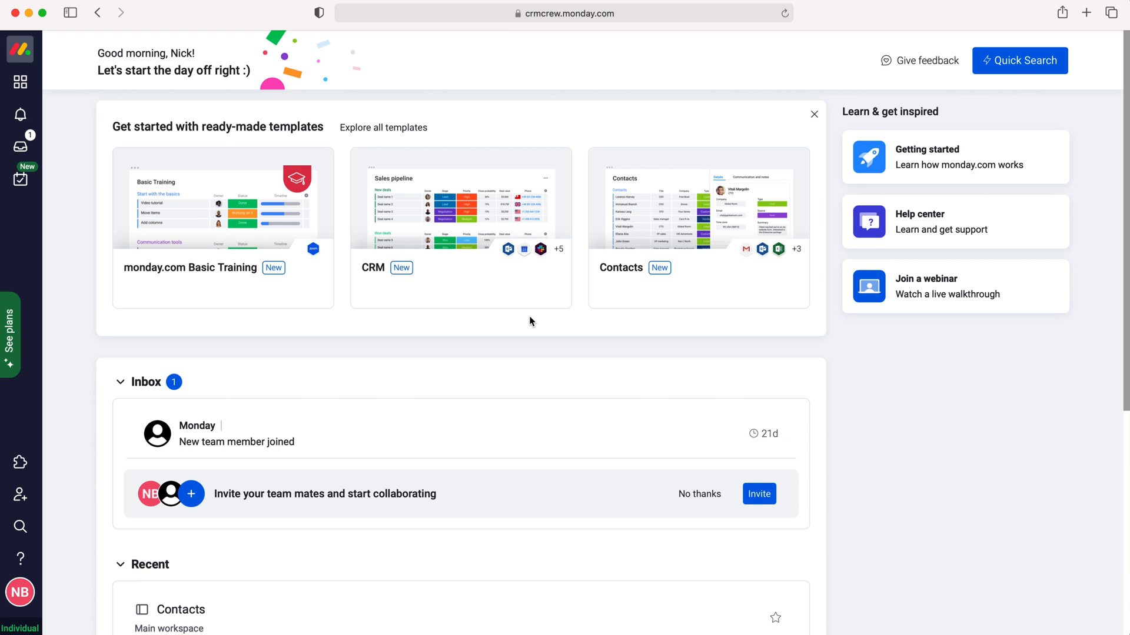
{"action": "mouse_move", "coordinate": [69, 80]}
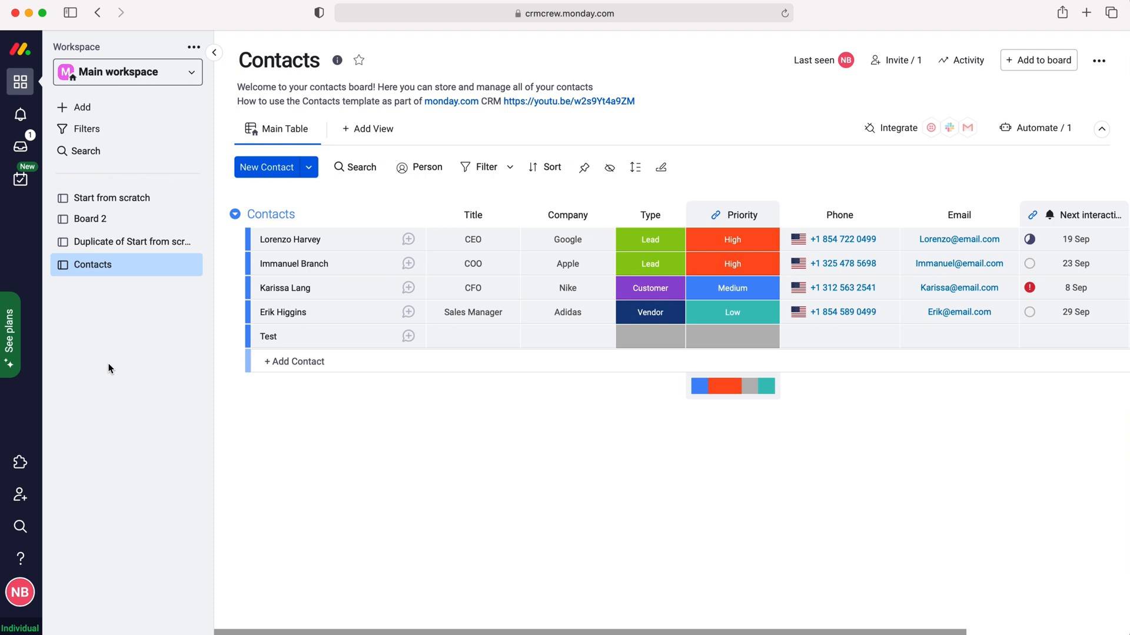
{"action": "mouse_move", "coordinate": [101, 360]}
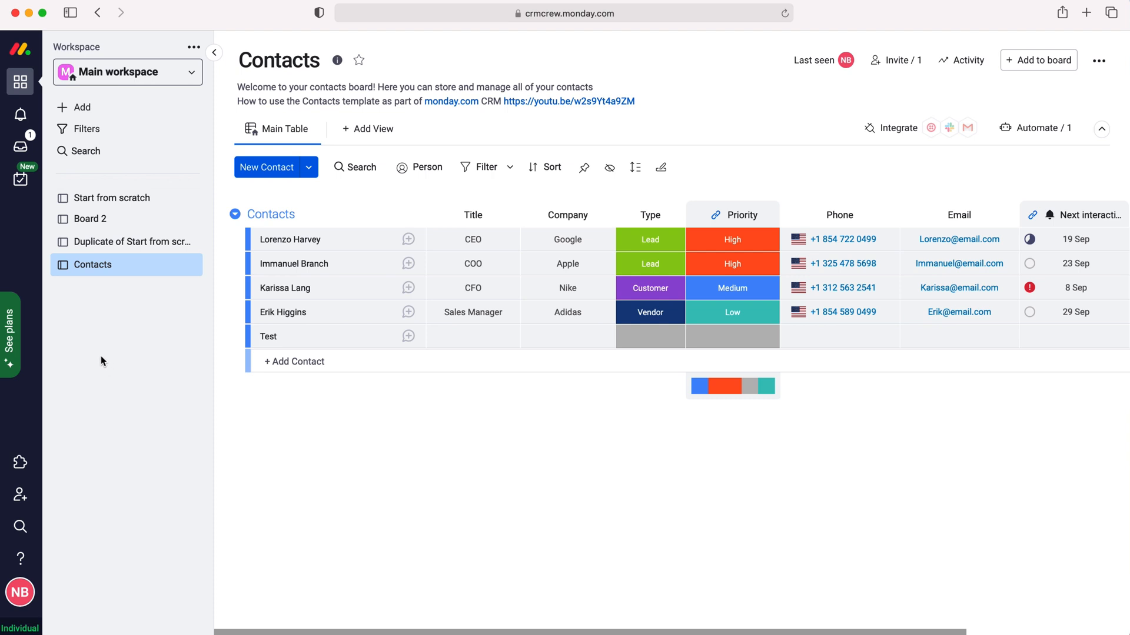
{"action": "mouse_move", "coordinate": [103, 96]}
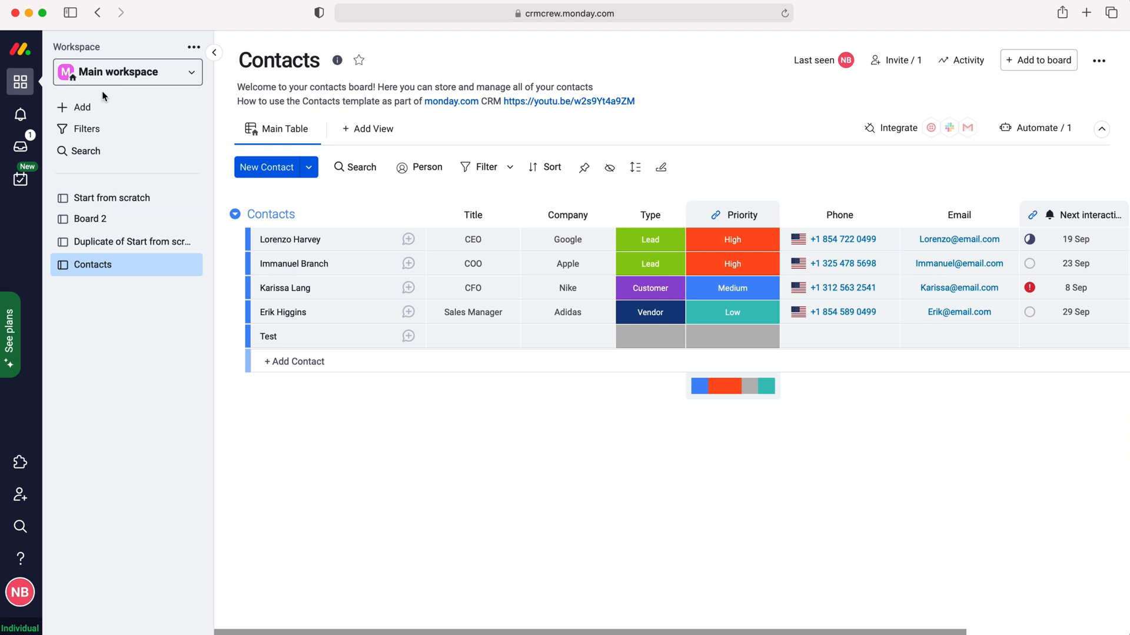
- Open the template center from the Add menu and search templates for 'crm'
{"action": "left_click", "coordinate": [75, 107]}
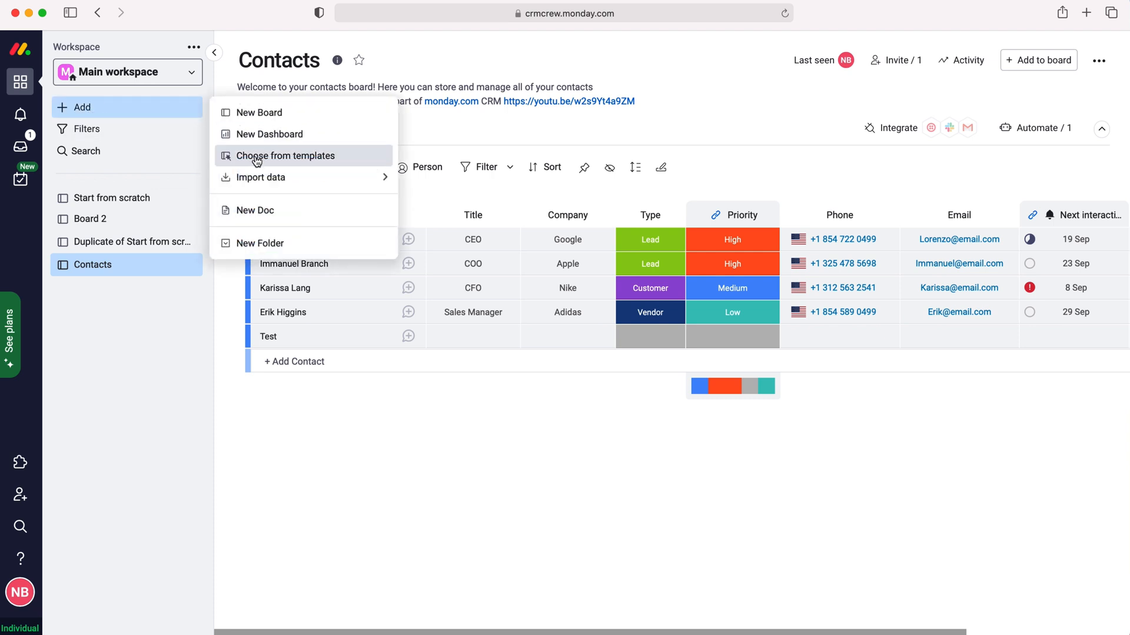
{"action": "left_click", "coordinate": [286, 155]}
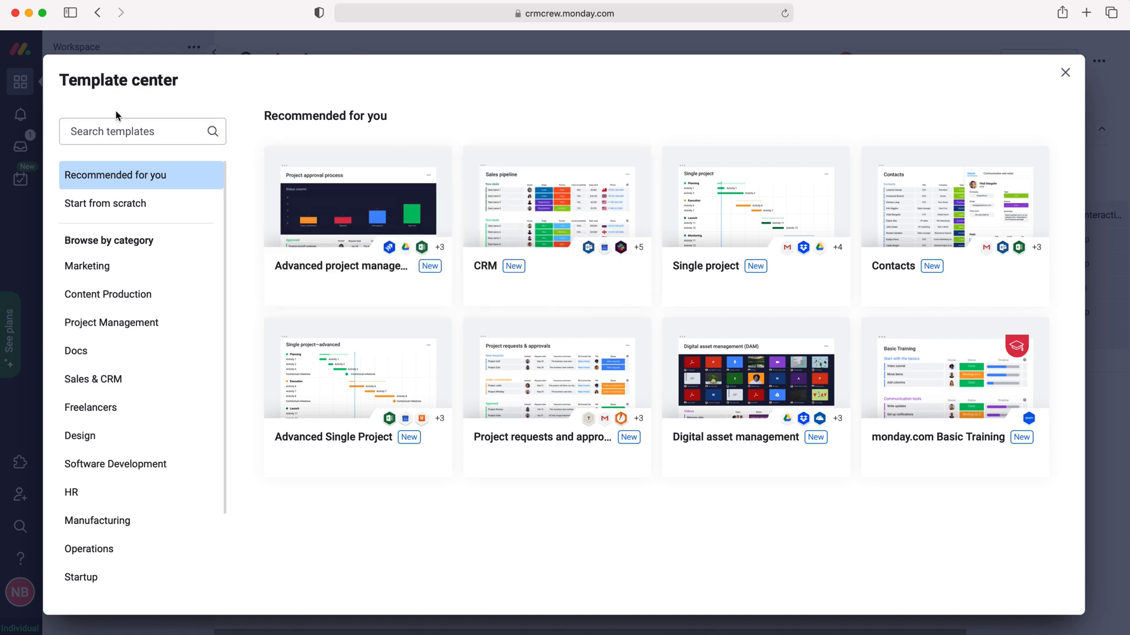
{"action": "type", "text": "c"}
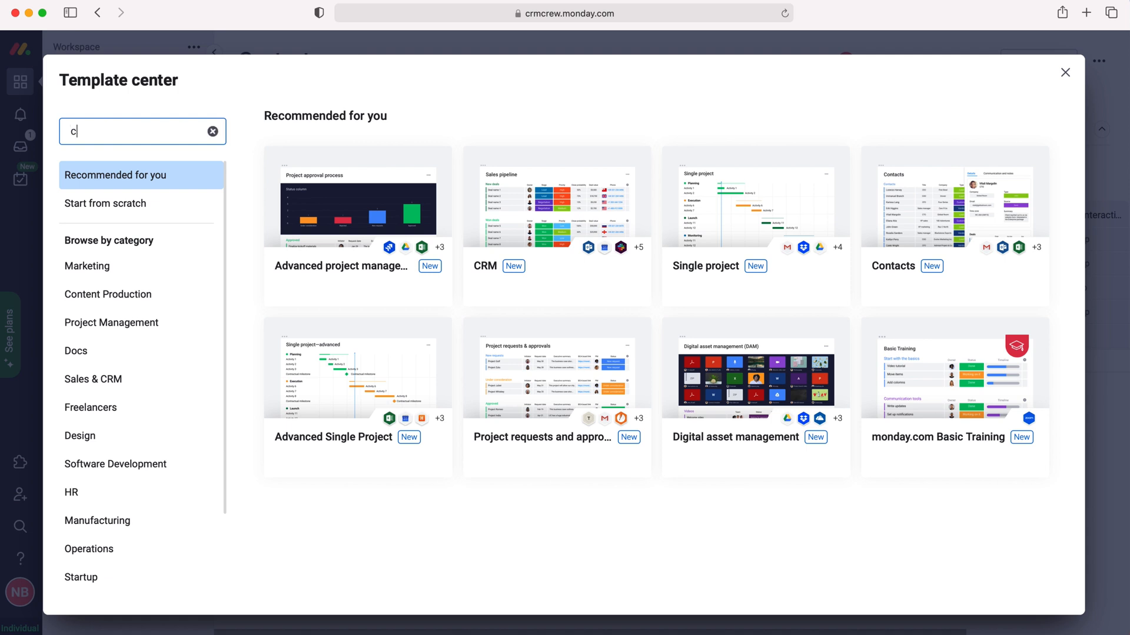
{"action": "type", "text": "rm"}
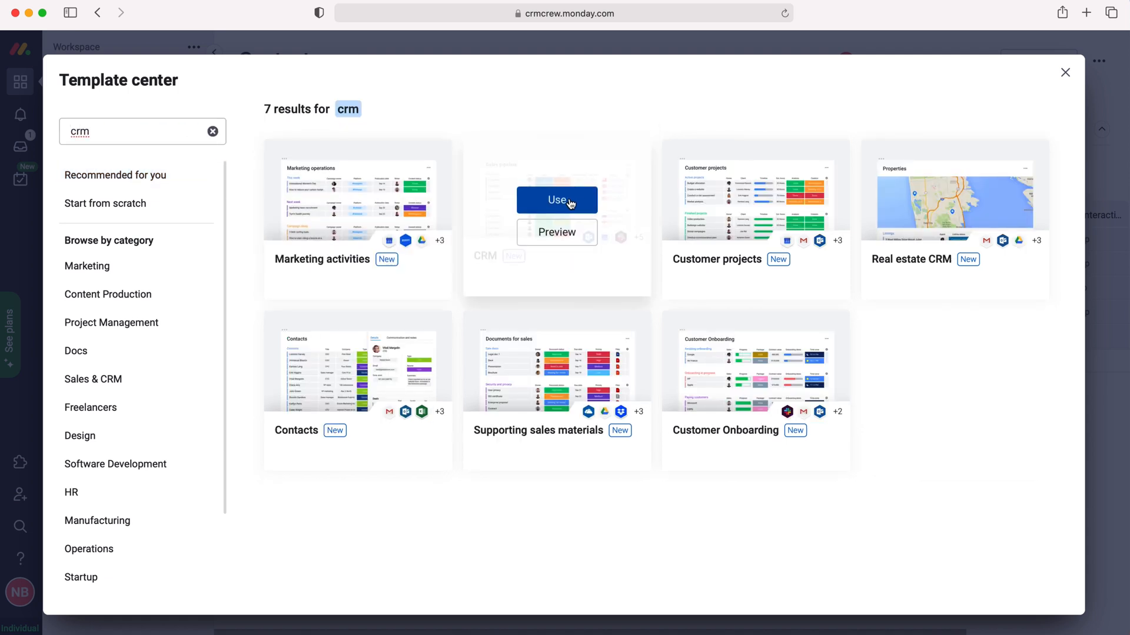
- Use the CRM template, then browse the Sales Pipeline board's columns sideways
{"action": "left_click", "coordinate": [556, 200]}
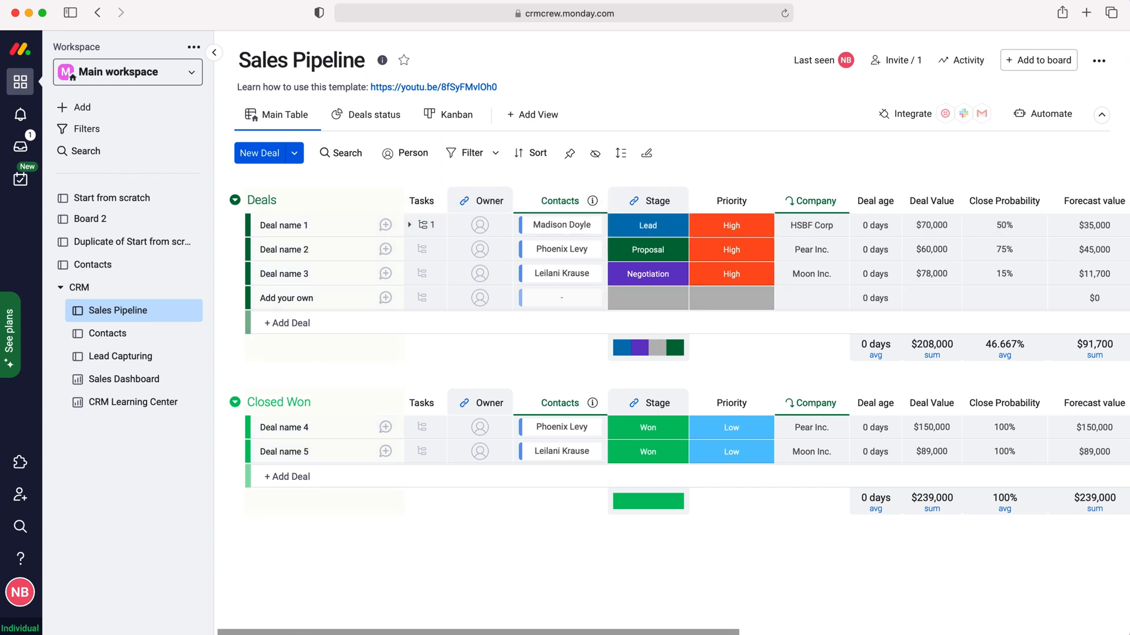
{"action": "scroll", "scroll_direction": "right", "scroll_amount": 3}
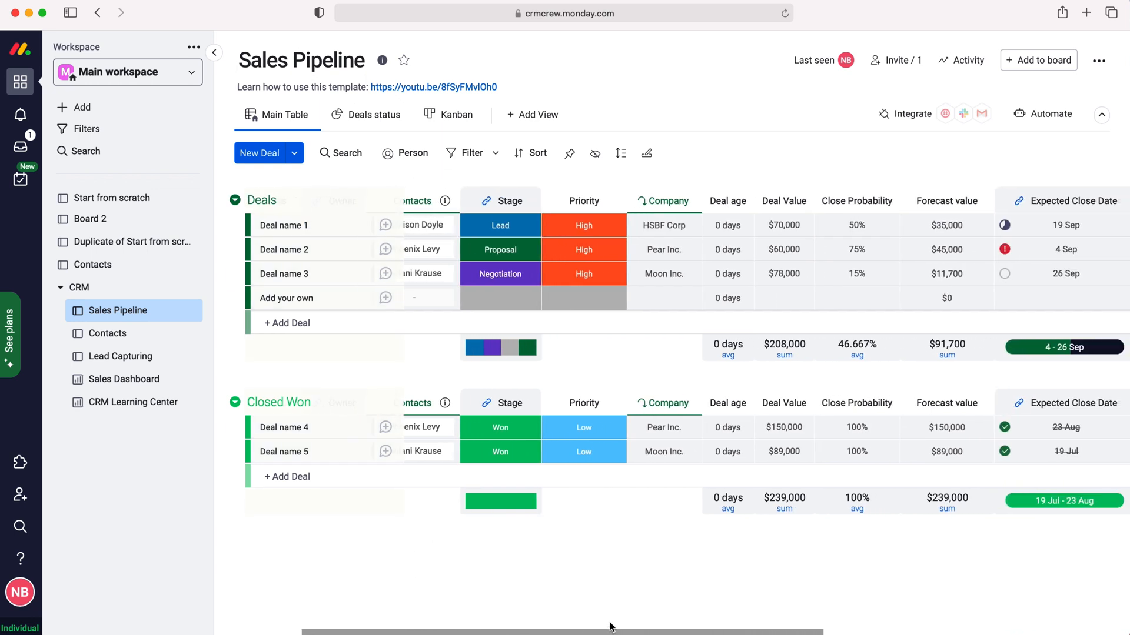
{"action": "scroll", "scroll_direction": "right", "scroll_amount": 3}
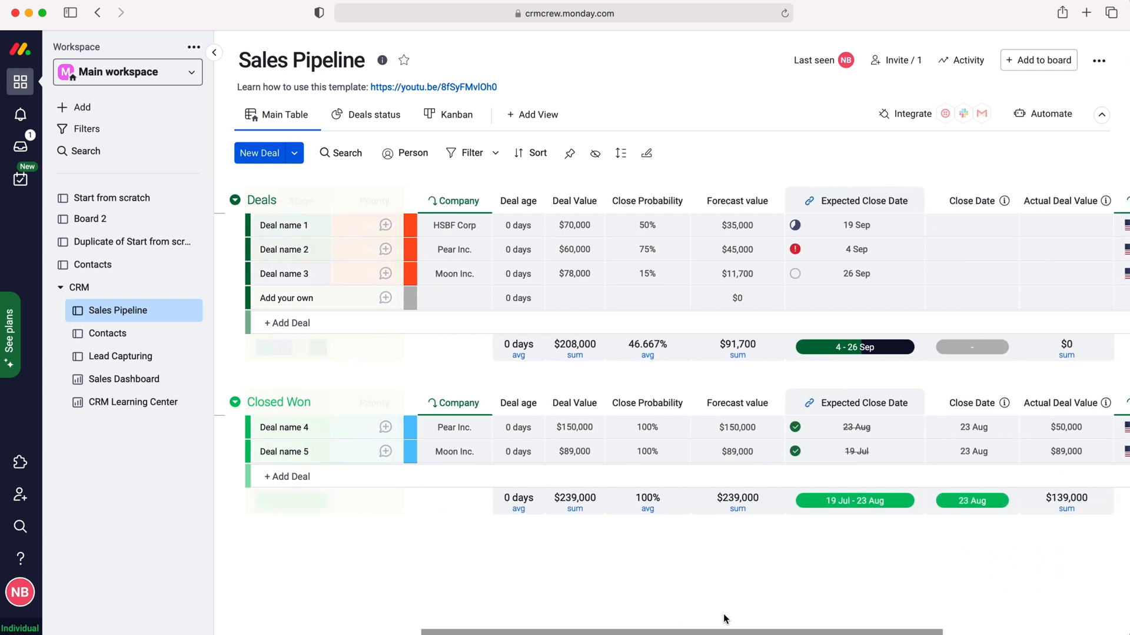
{"action": "scroll", "scroll_direction": "right", "scroll_amount": 3}
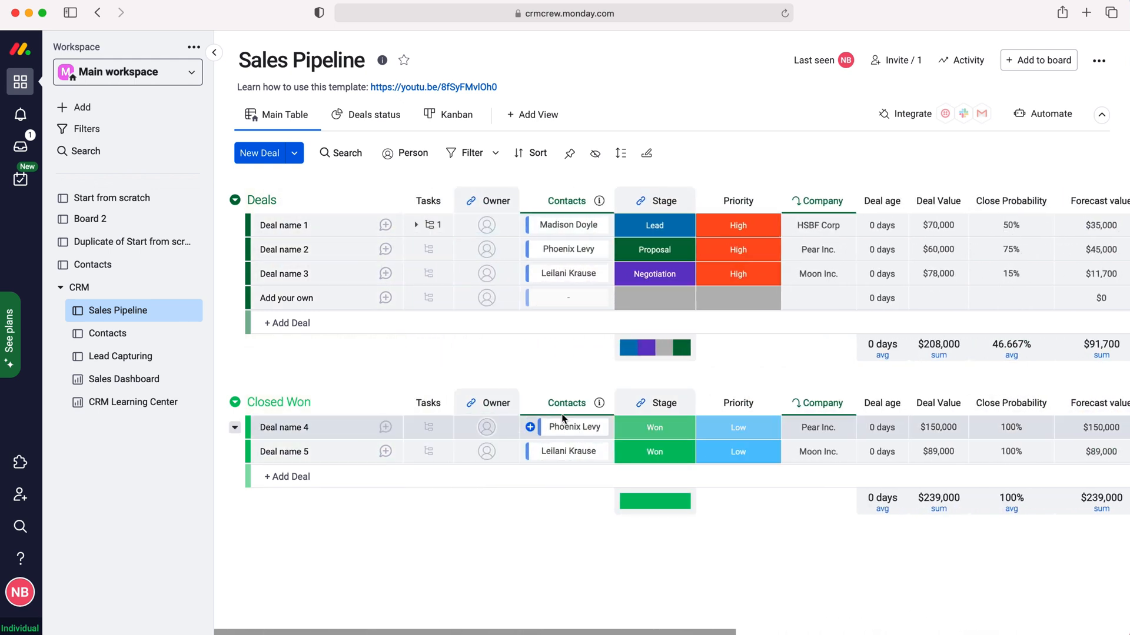
- Set Deal name 1's Stage to Won, moving it into Closed Won
{"action": "left_click", "coordinate": [654, 225]}
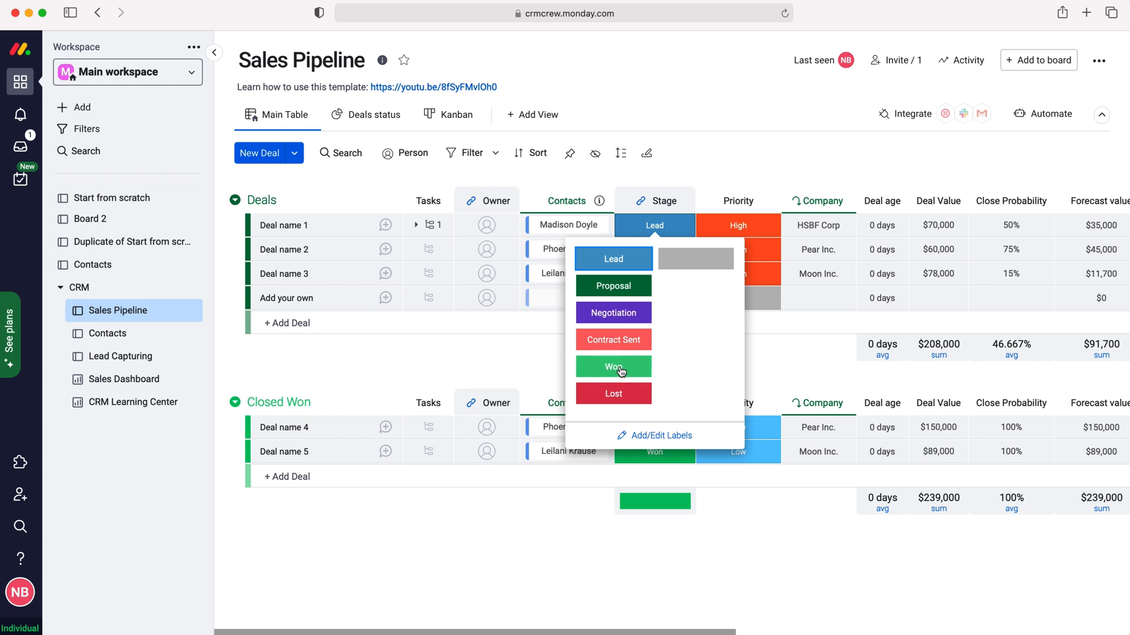
{"action": "left_click", "coordinate": [613, 368]}
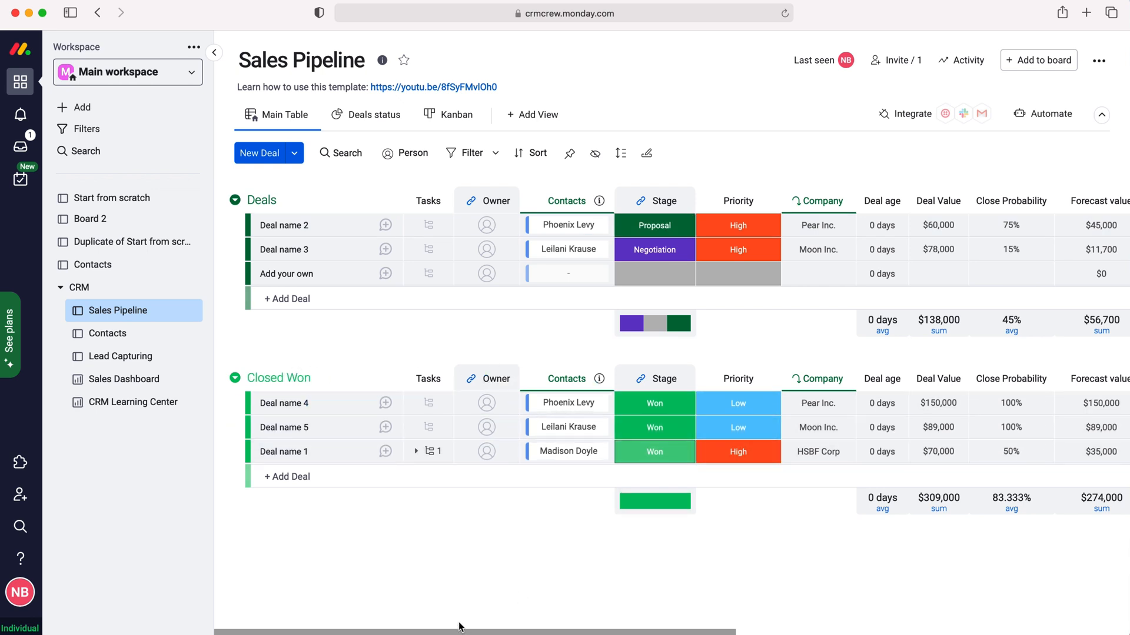
{"action": "scroll", "scroll_direction": "right", "scroll_amount": 3}
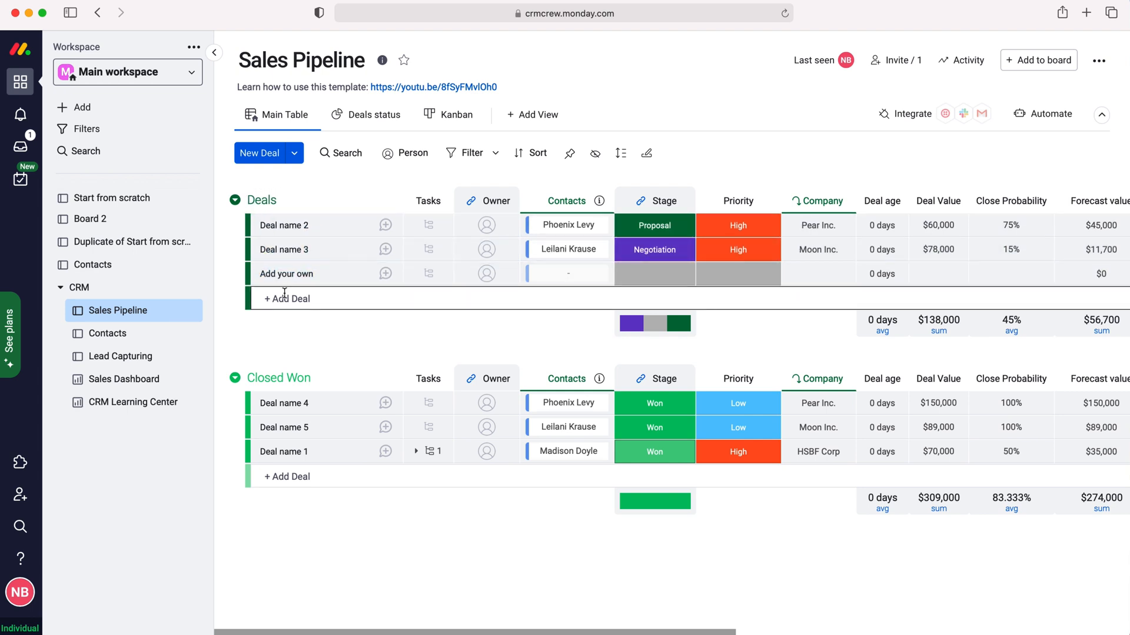
{"action": "left_click", "coordinate": [288, 298]}
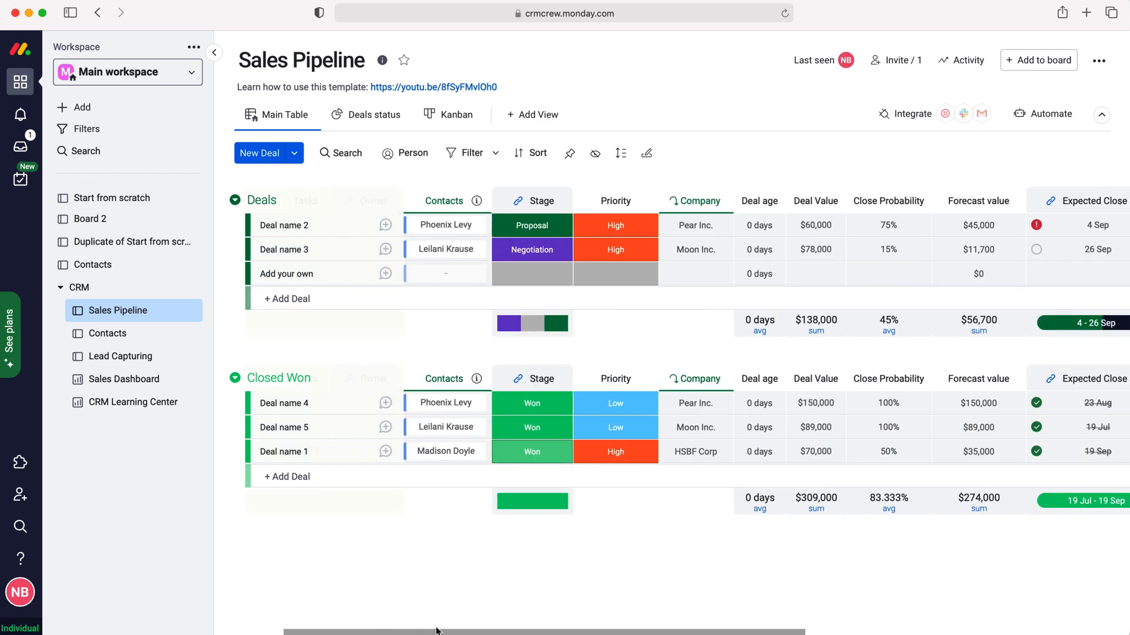
{"action": "scroll", "scroll_direction": "right", "scroll_amount": 3}
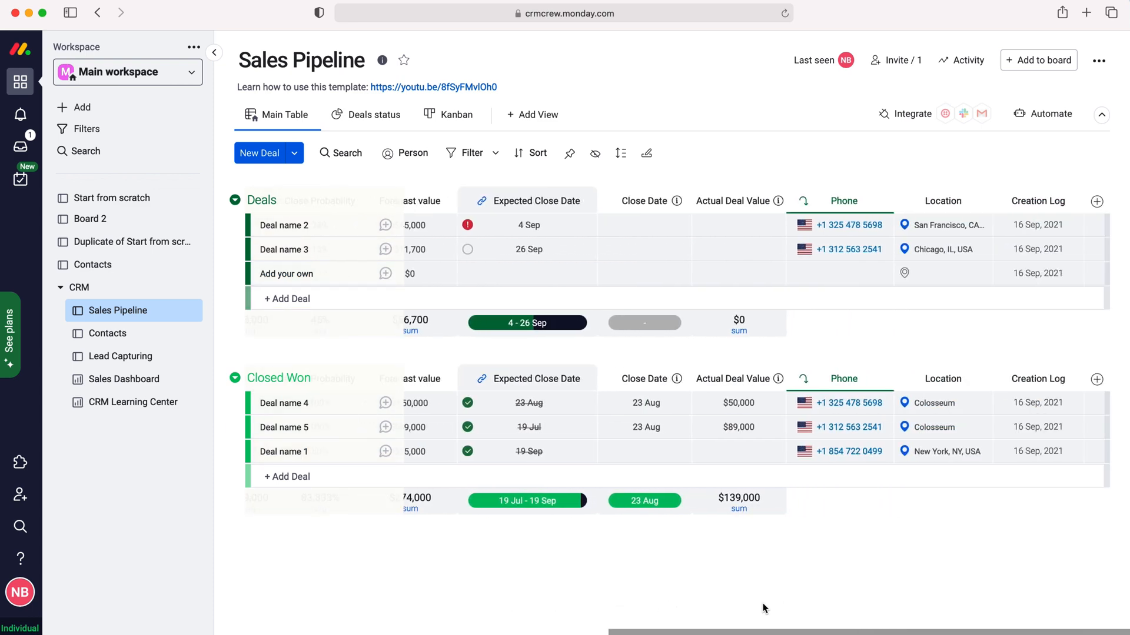
{"action": "scroll", "scroll_direction": "right", "scroll_amount": 3}
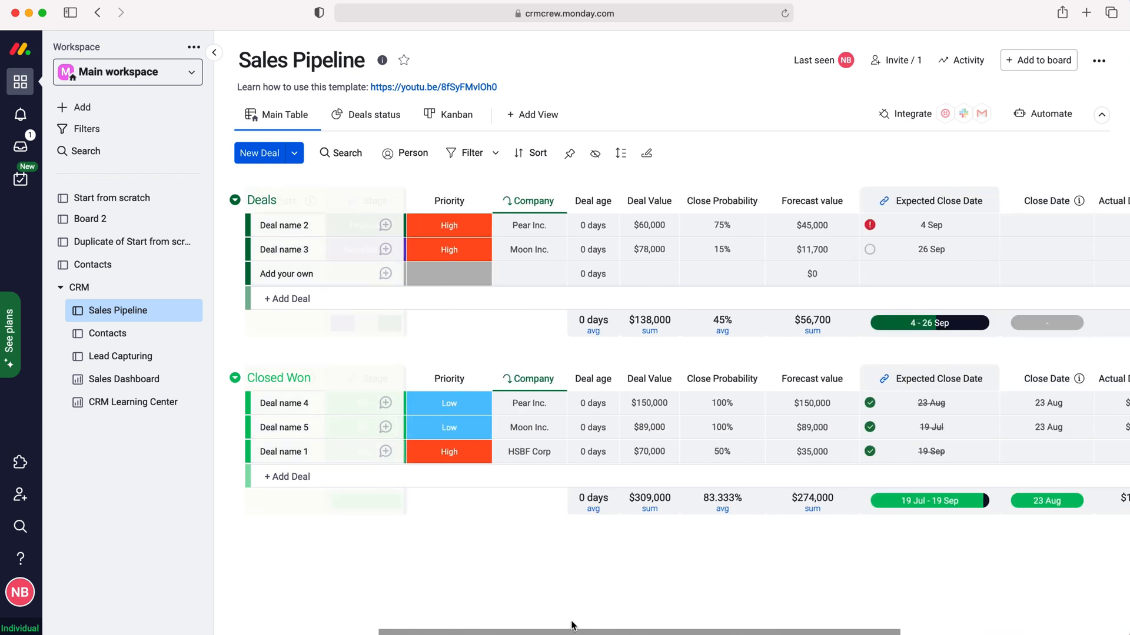
{"action": "scroll", "scroll_direction": "right", "scroll_amount": 3}
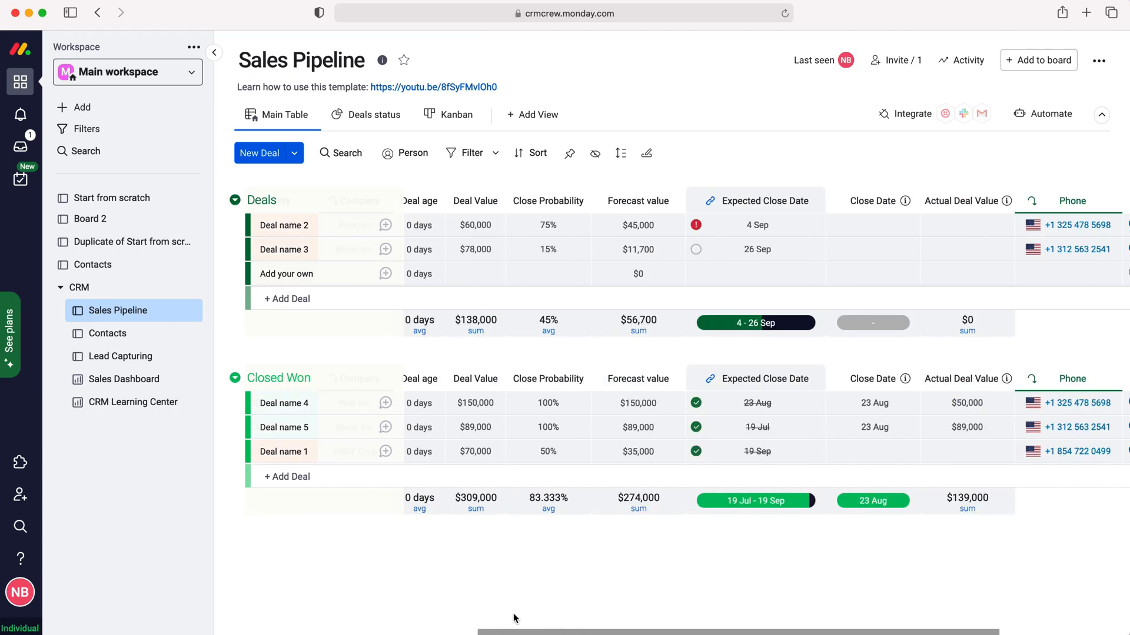